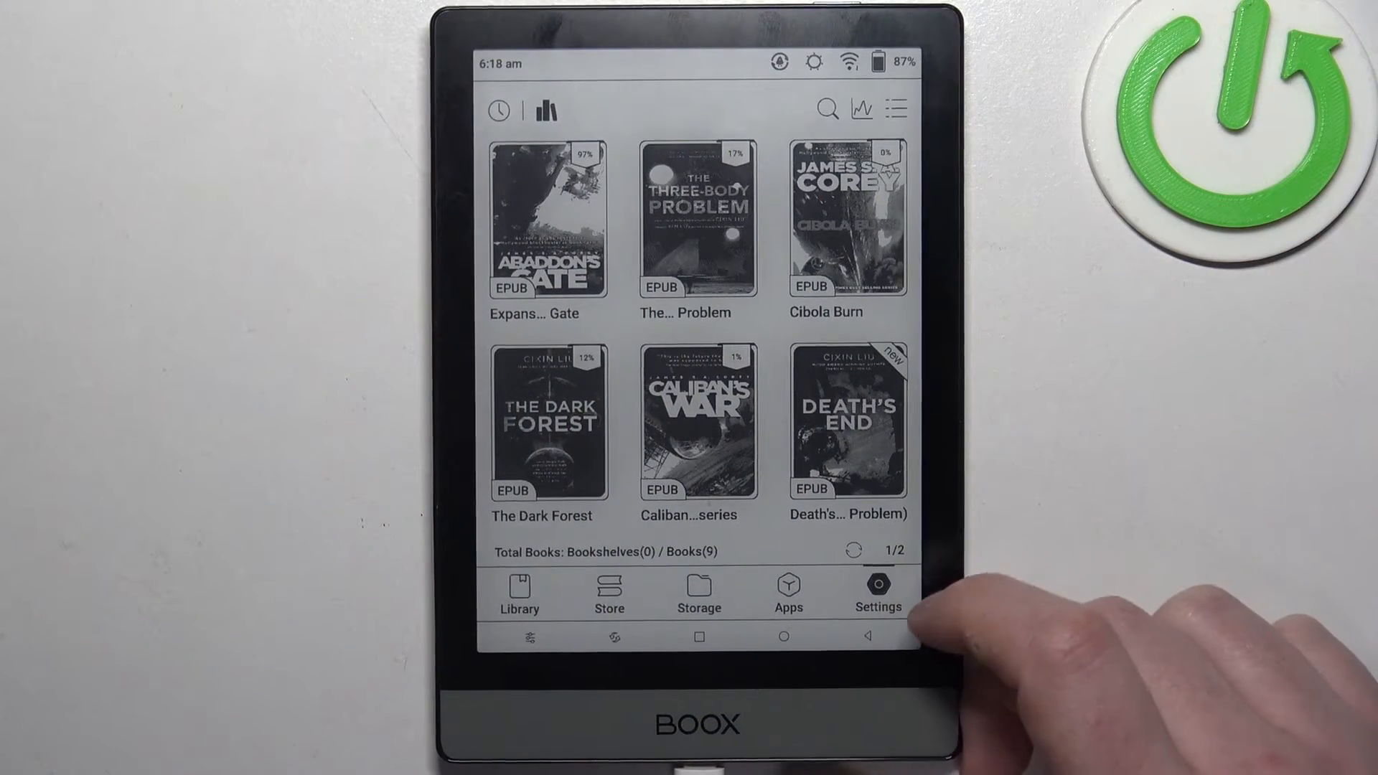
Leave the library and go to Settings > About Device showing the Factory reset entry
{"action": "left_click", "coordinate": [876, 592]}
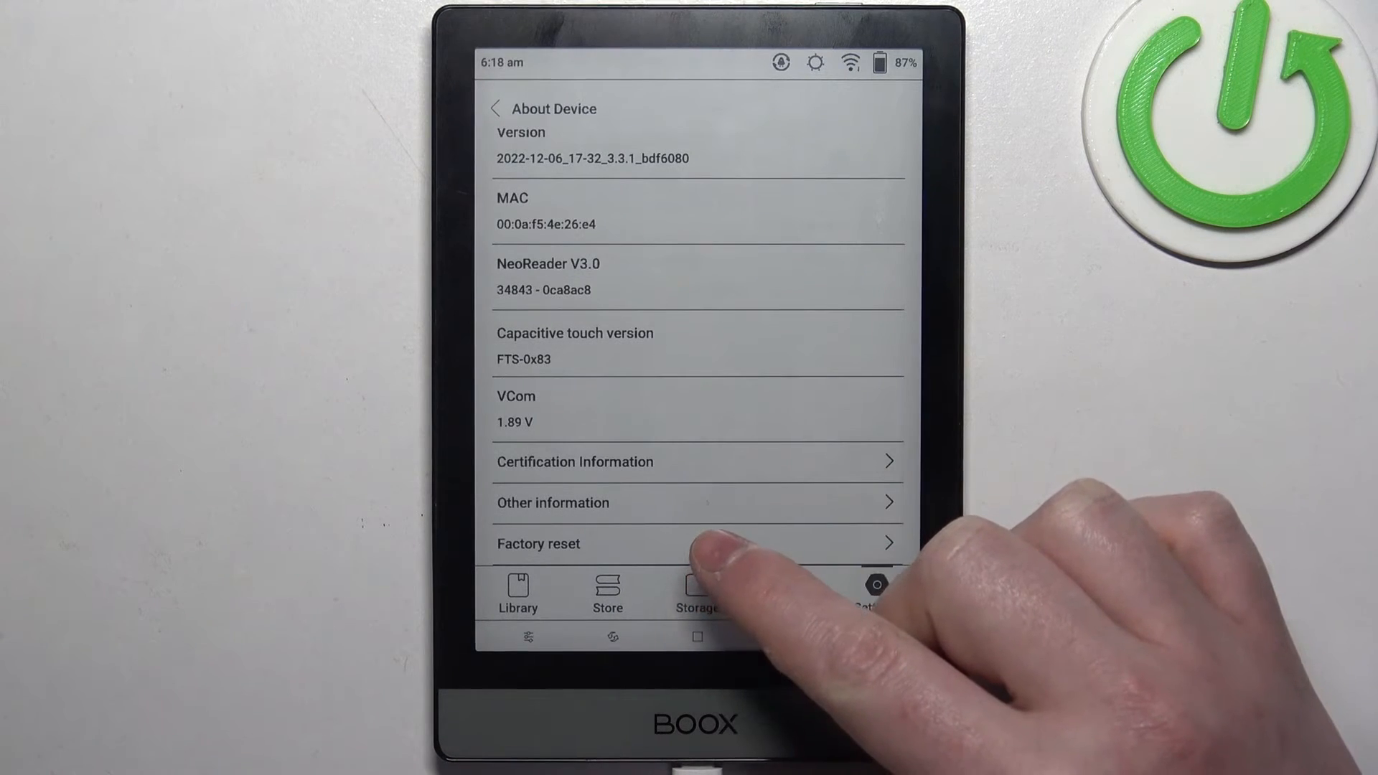
Choose Factory reset with 'Format the Internal Storage' ticked and proceed to Reset tablet
{"action": "left_click", "coordinate": [537, 542]}
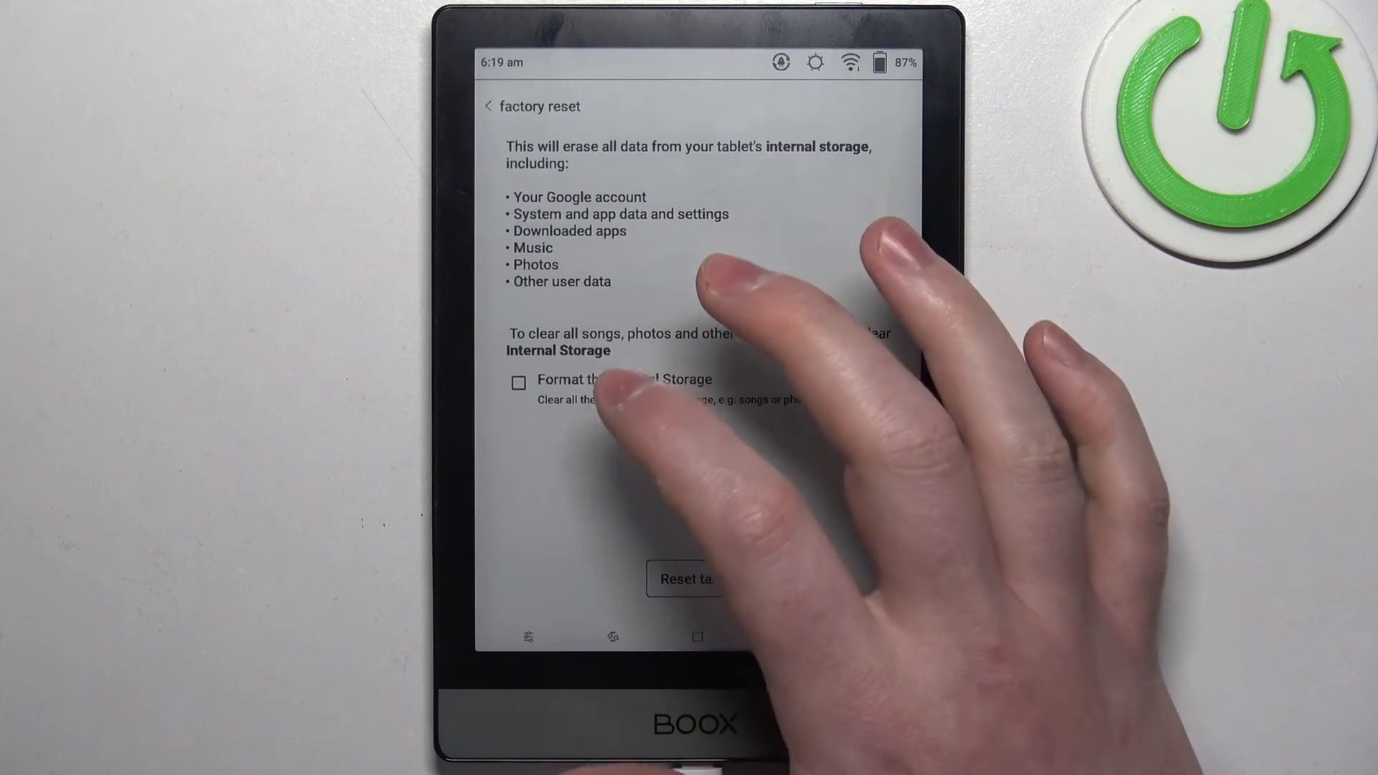
{"action": "left_click", "coordinate": [518, 382]}
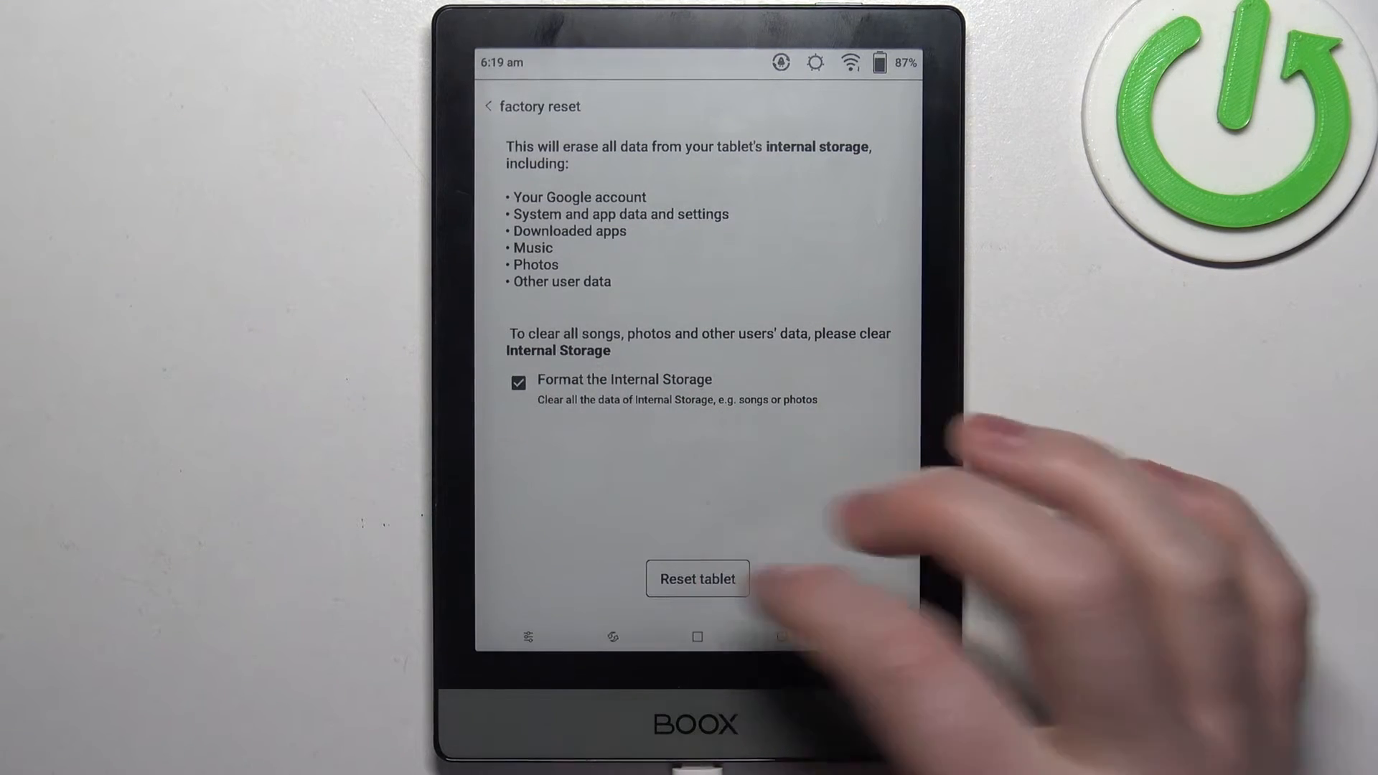
{"action": "left_click", "coordinate": [697, 579]}
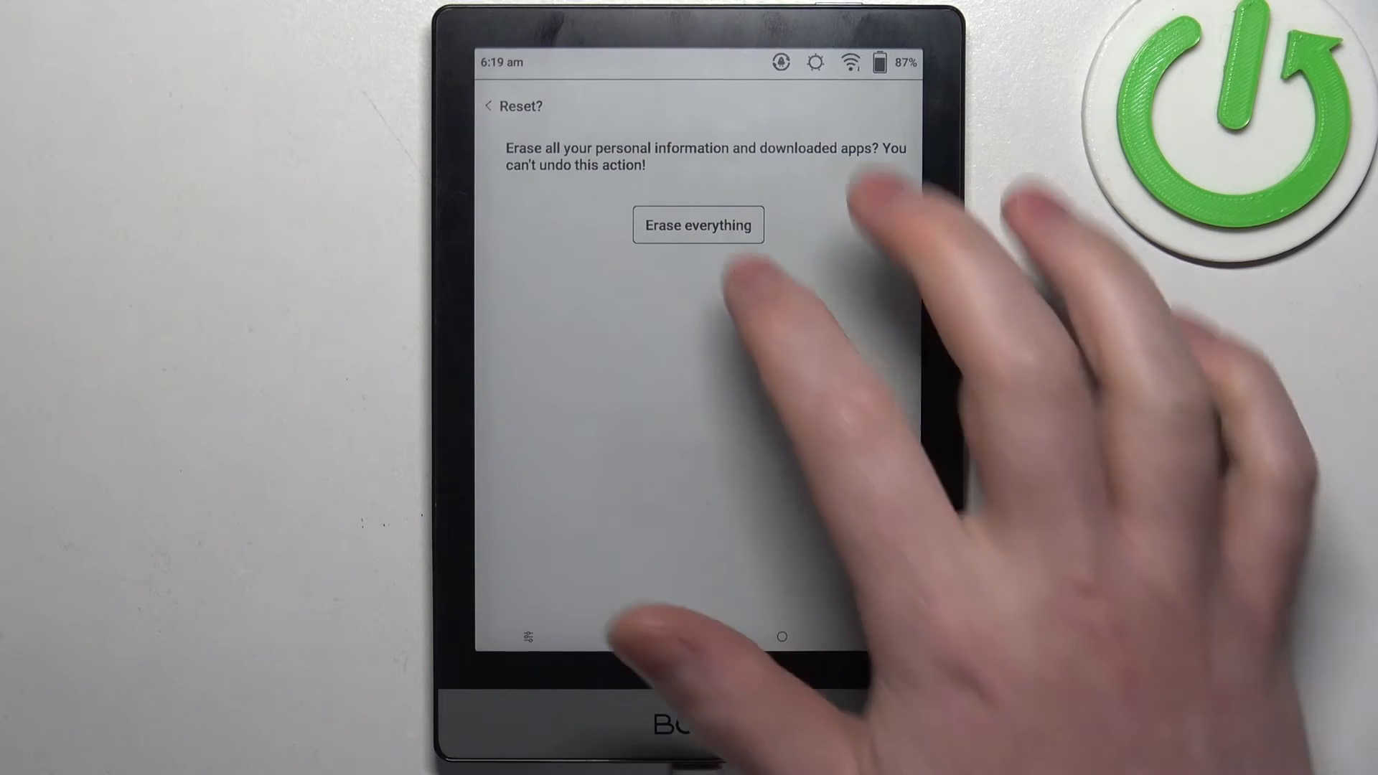
Confirm 'Erase everything' so the tablet wipes and reboots to the ONYX logo
{"action": "left_click", "coordinate": [697, 225]}
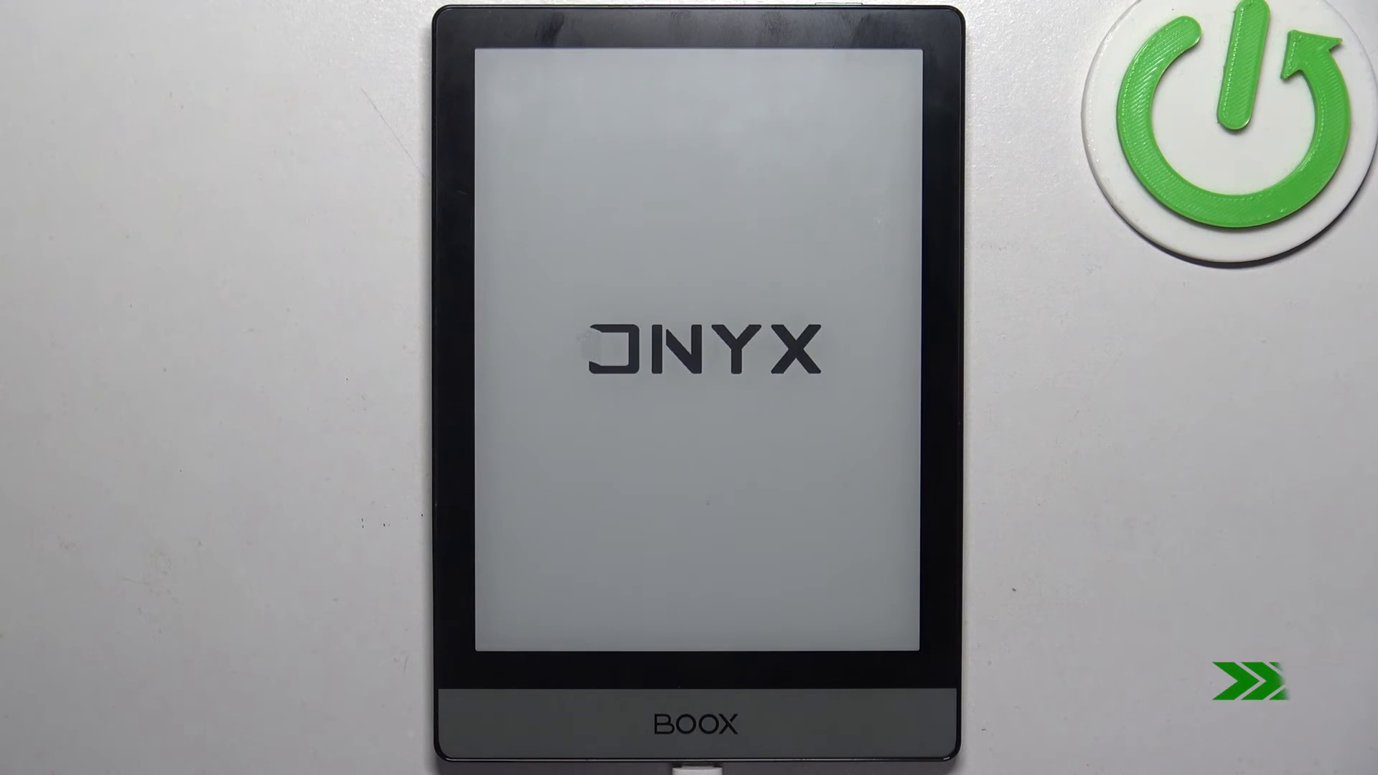